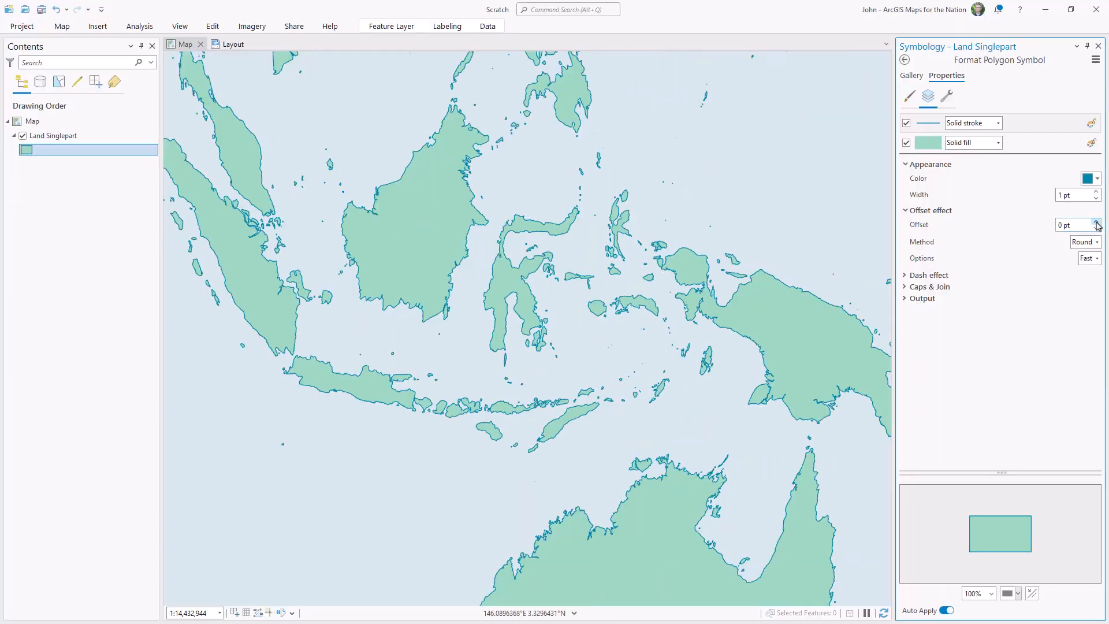
Run Pairwise Dissolve on Land Singlepart, creating multipart output Land_Multipart.shp.
click(1098, 222)
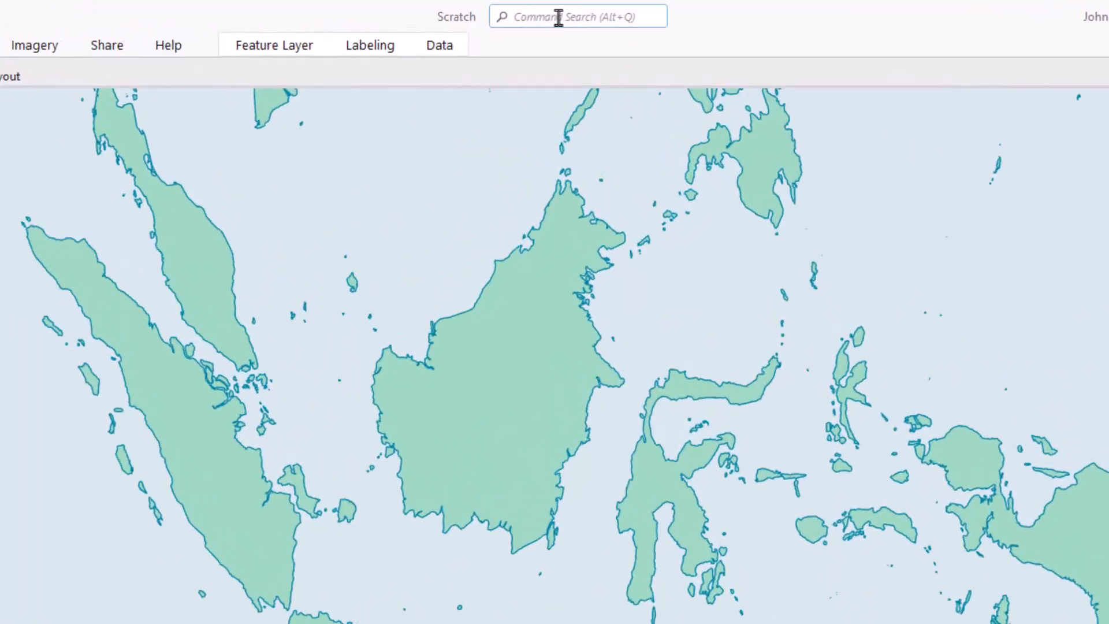
text(dissolve)
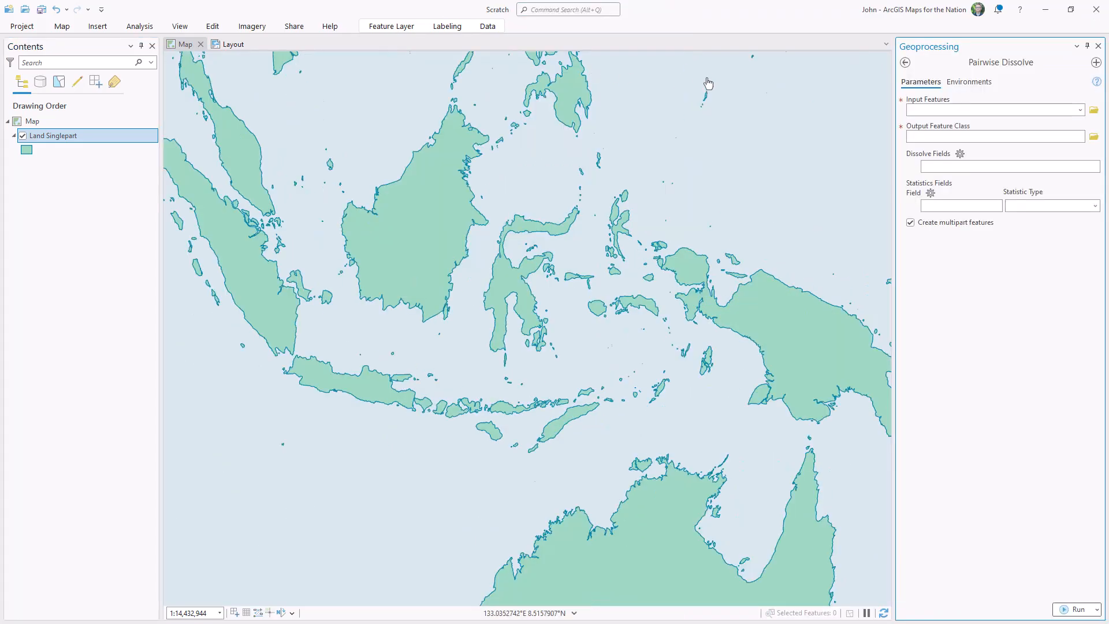
click(1082, 110)
text(C:\Data\Land\Land_Multipart.shp)
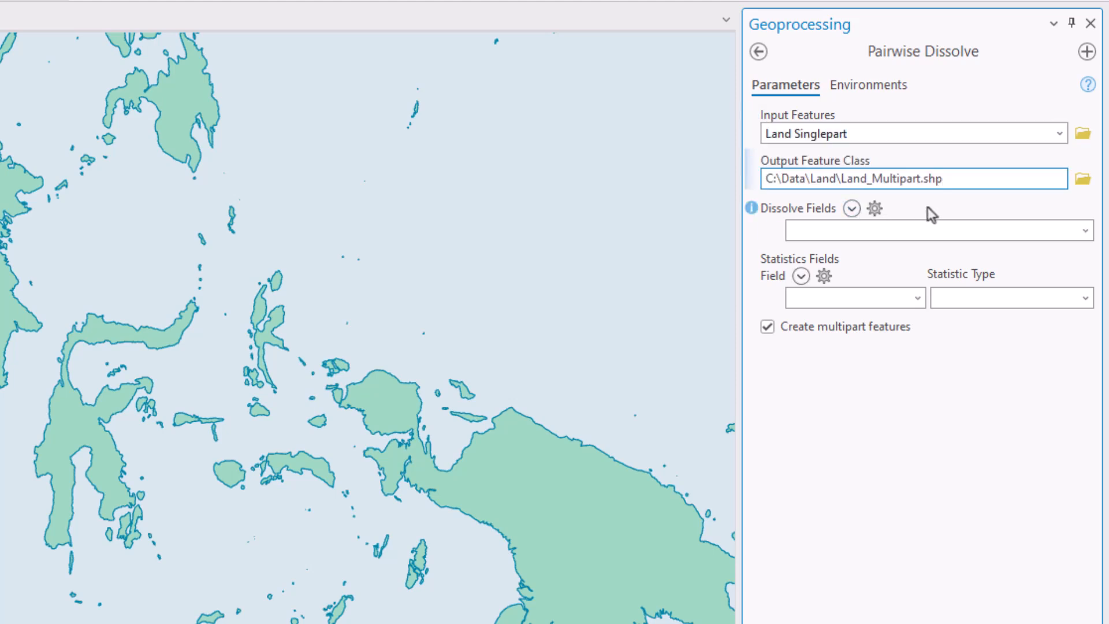
click(933, 231)
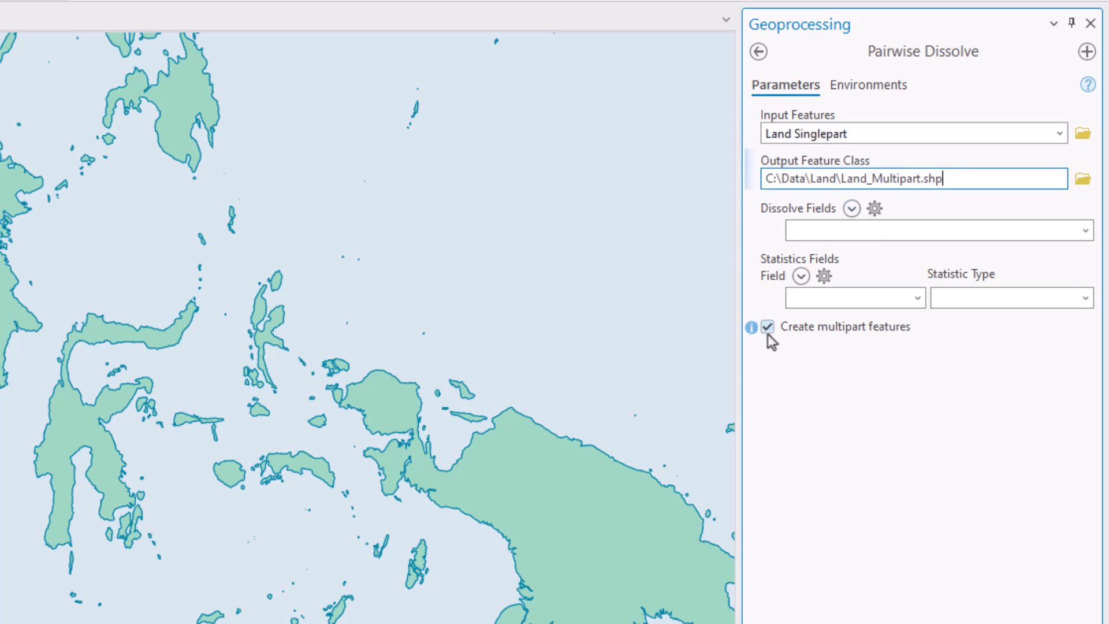
mouse_move(879, 362)
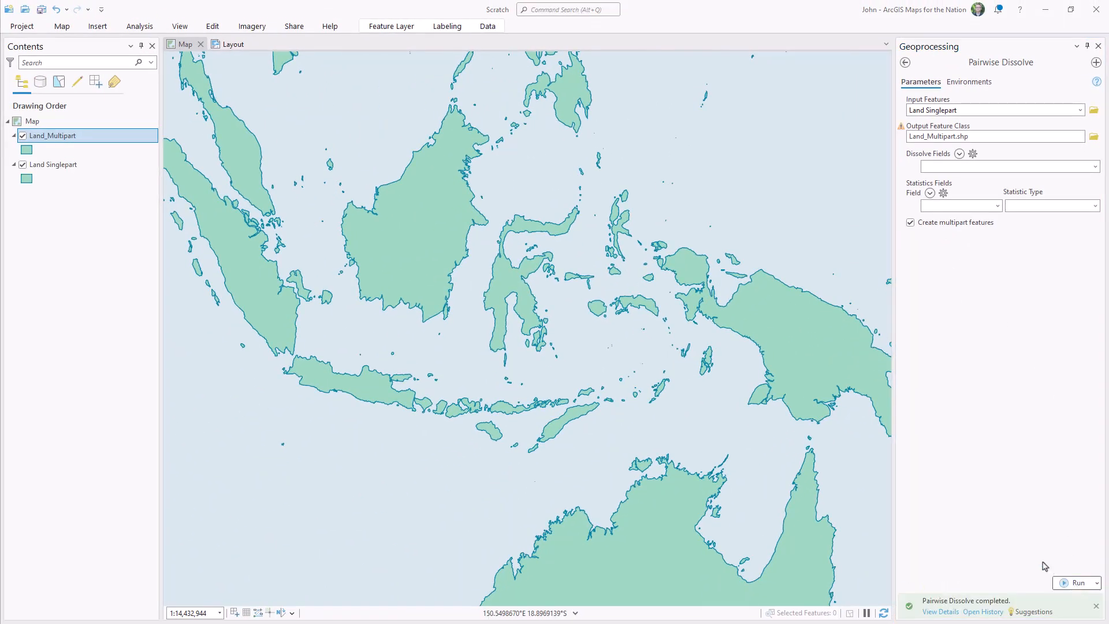
Open Land_Multipart symbology and offset its coastline stroke outward to 6 pt.
click(377, 257)
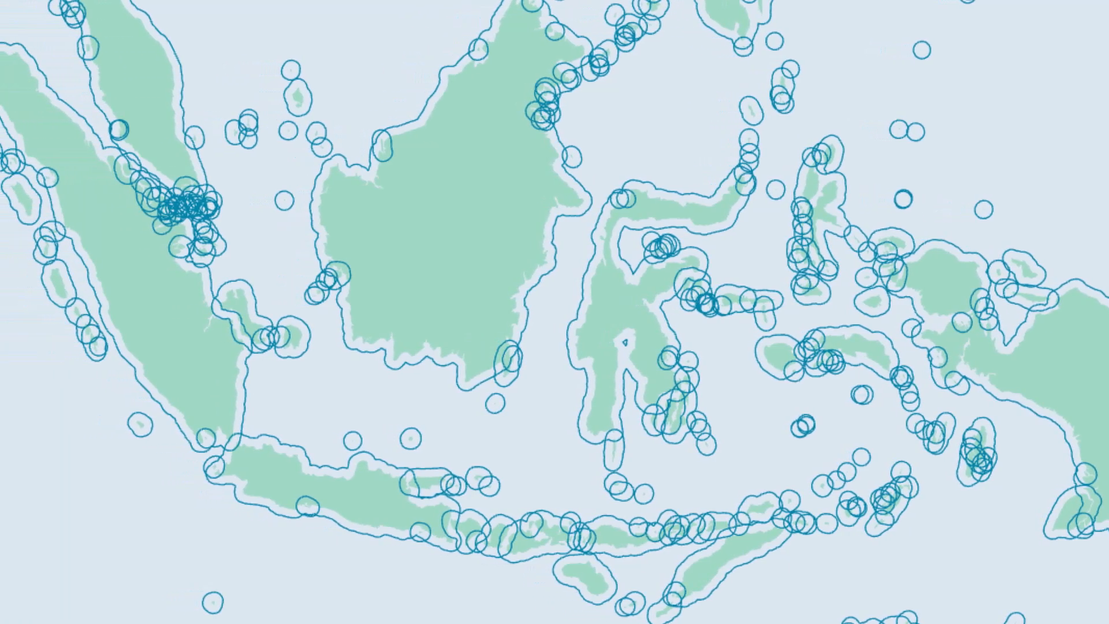
Set the coastline stroke's Offset effect option to Accurate.
click(1068, 296)
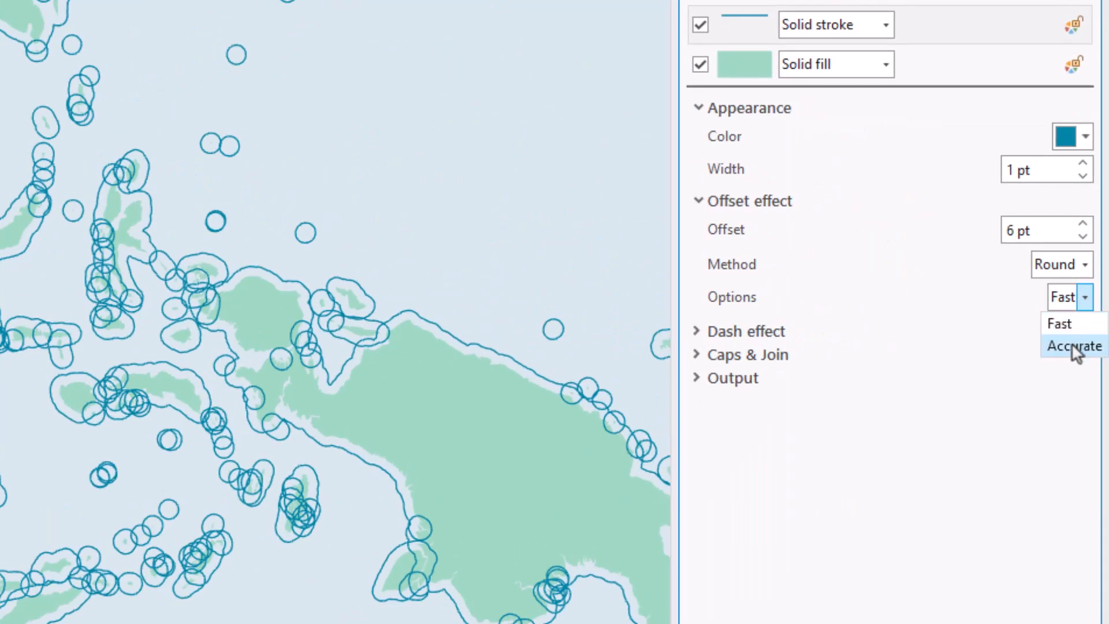
click(1073, 346)
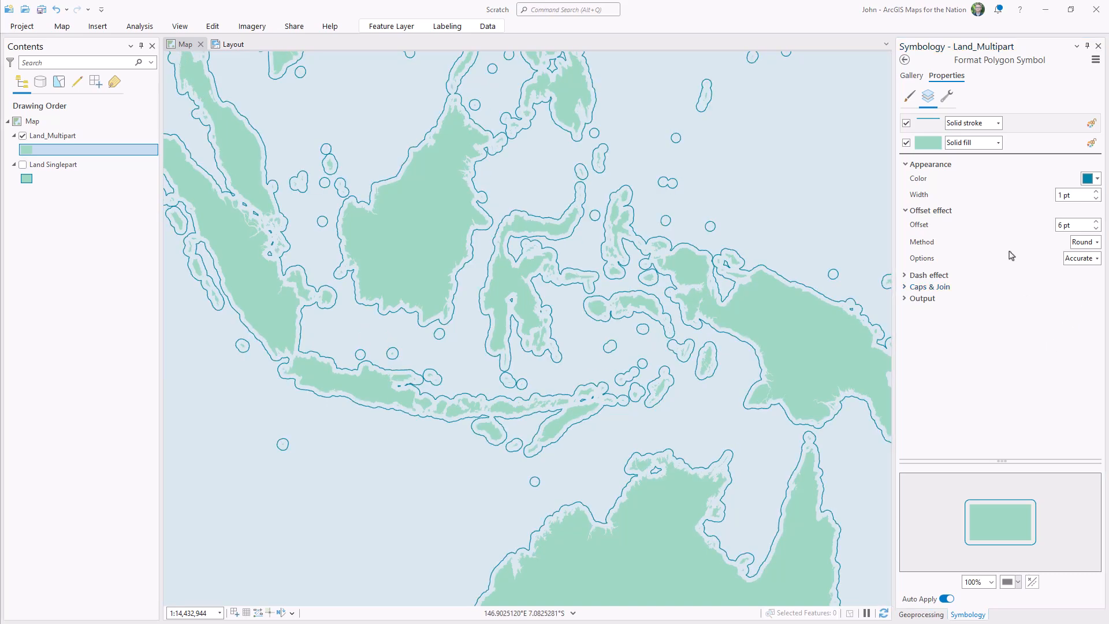
mouse_move(948, 97)
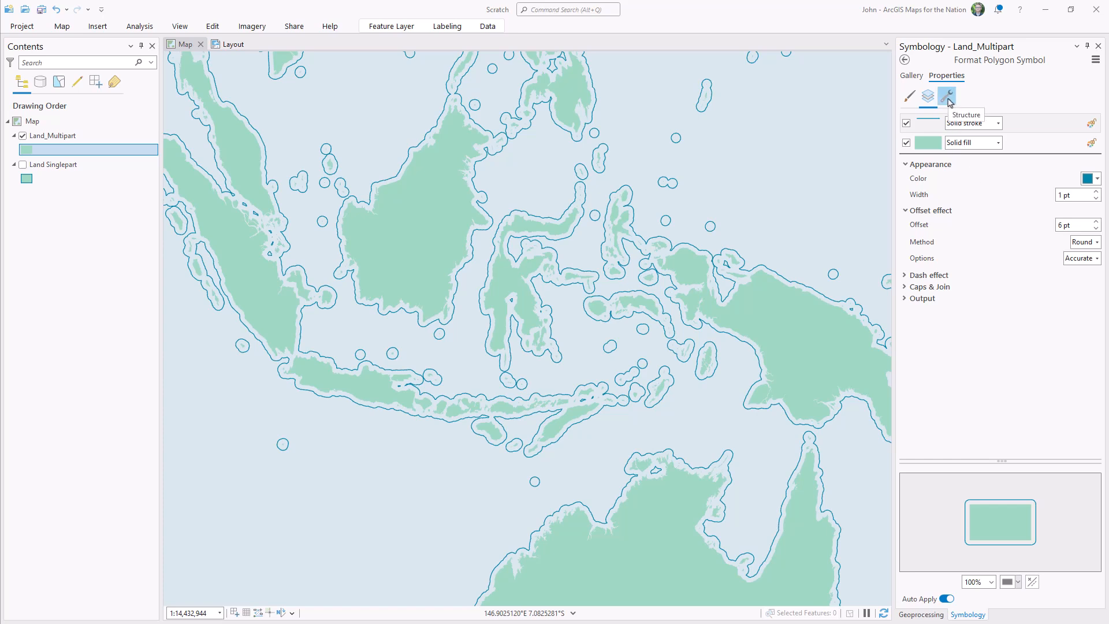
Duplicate the offset coastline stroke twice, with copies offset at 12 pt and 18 pt.
click(948, 98)
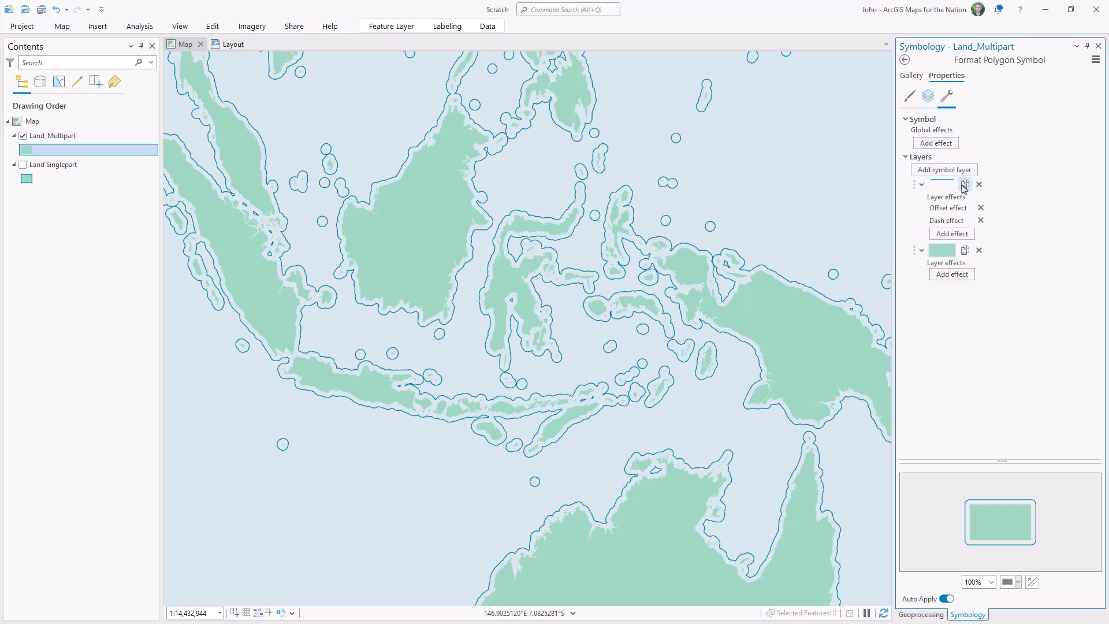
click(927, 97)
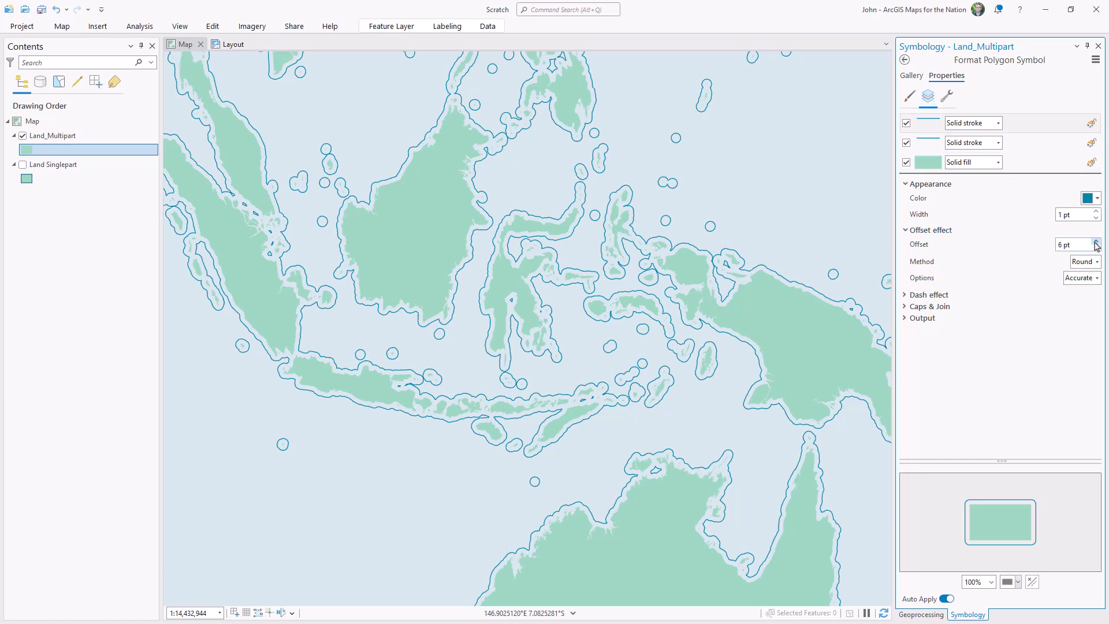
click(1096, 242)
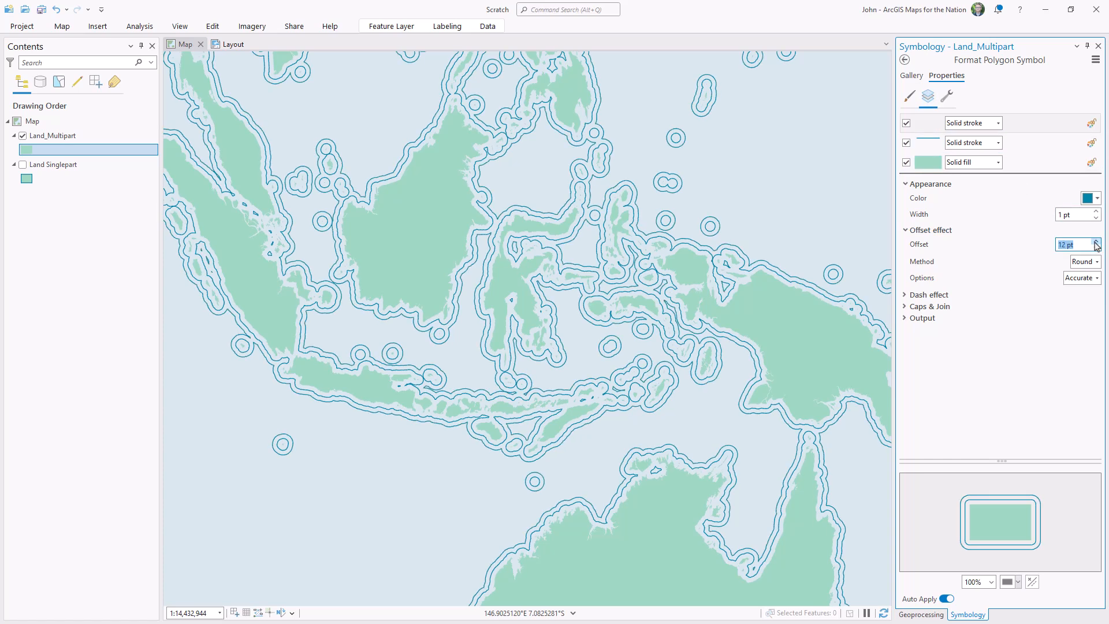
click(948, 98)
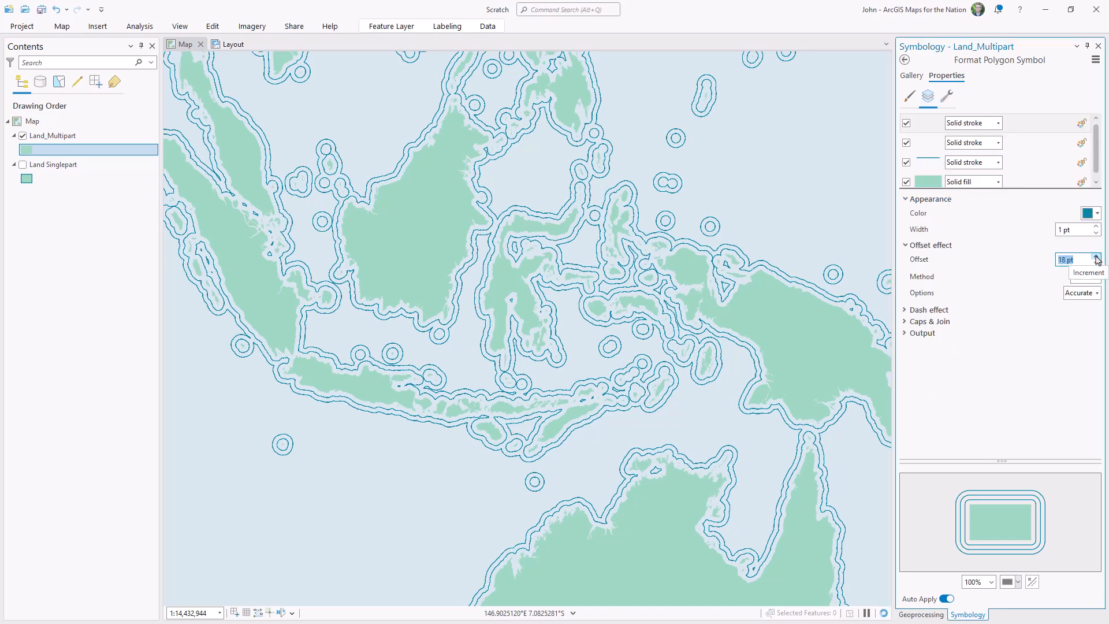
click(1097, 256)
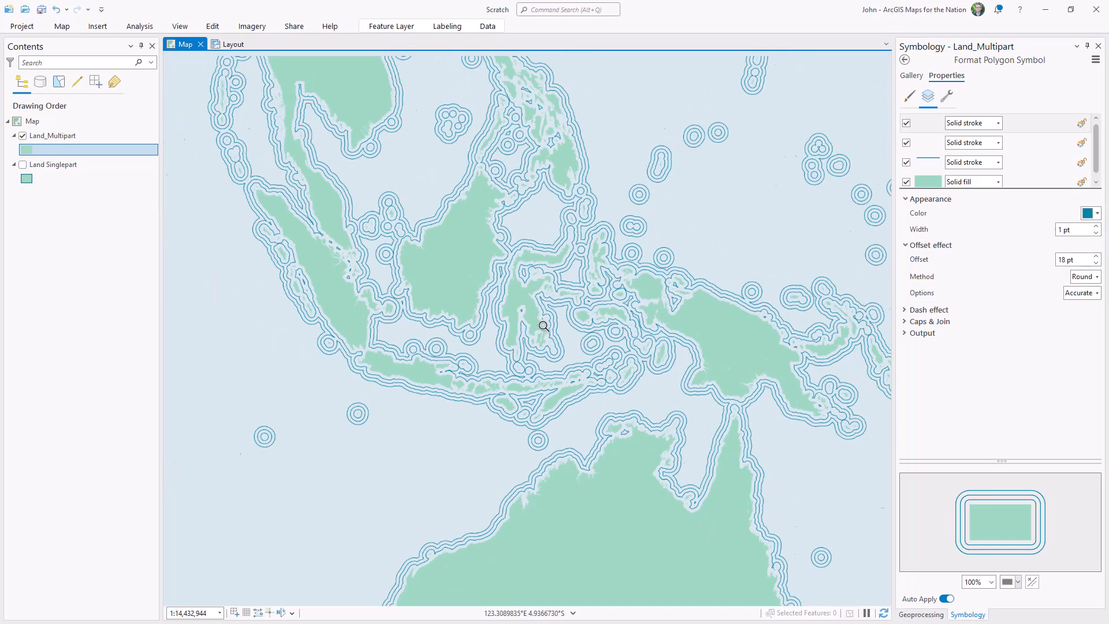
scroll(down, 3)
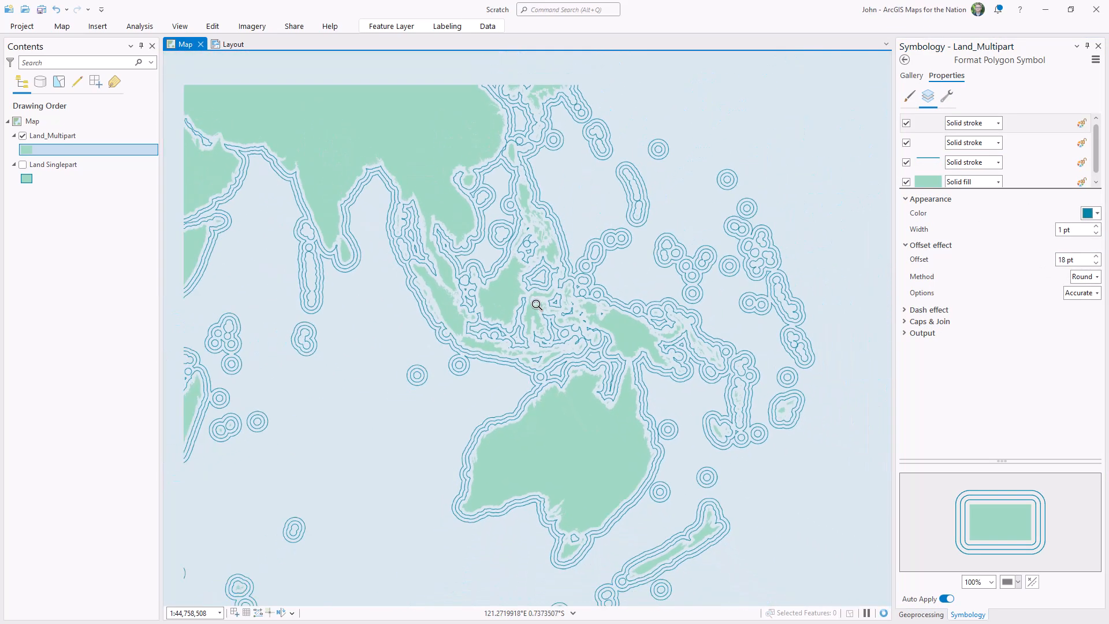
scroll(up, 3)
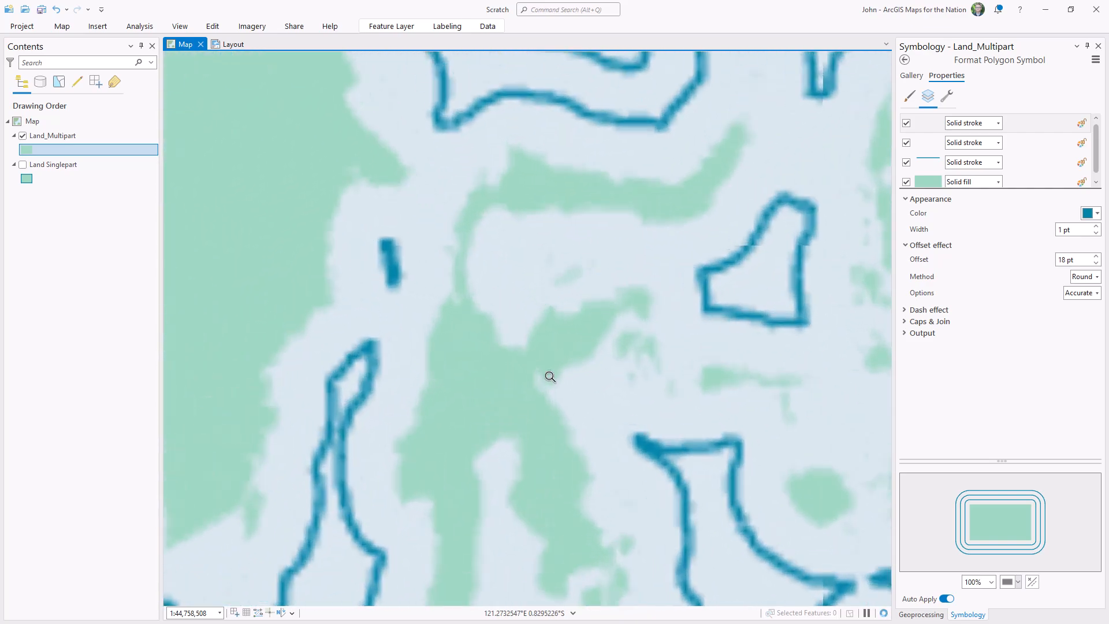